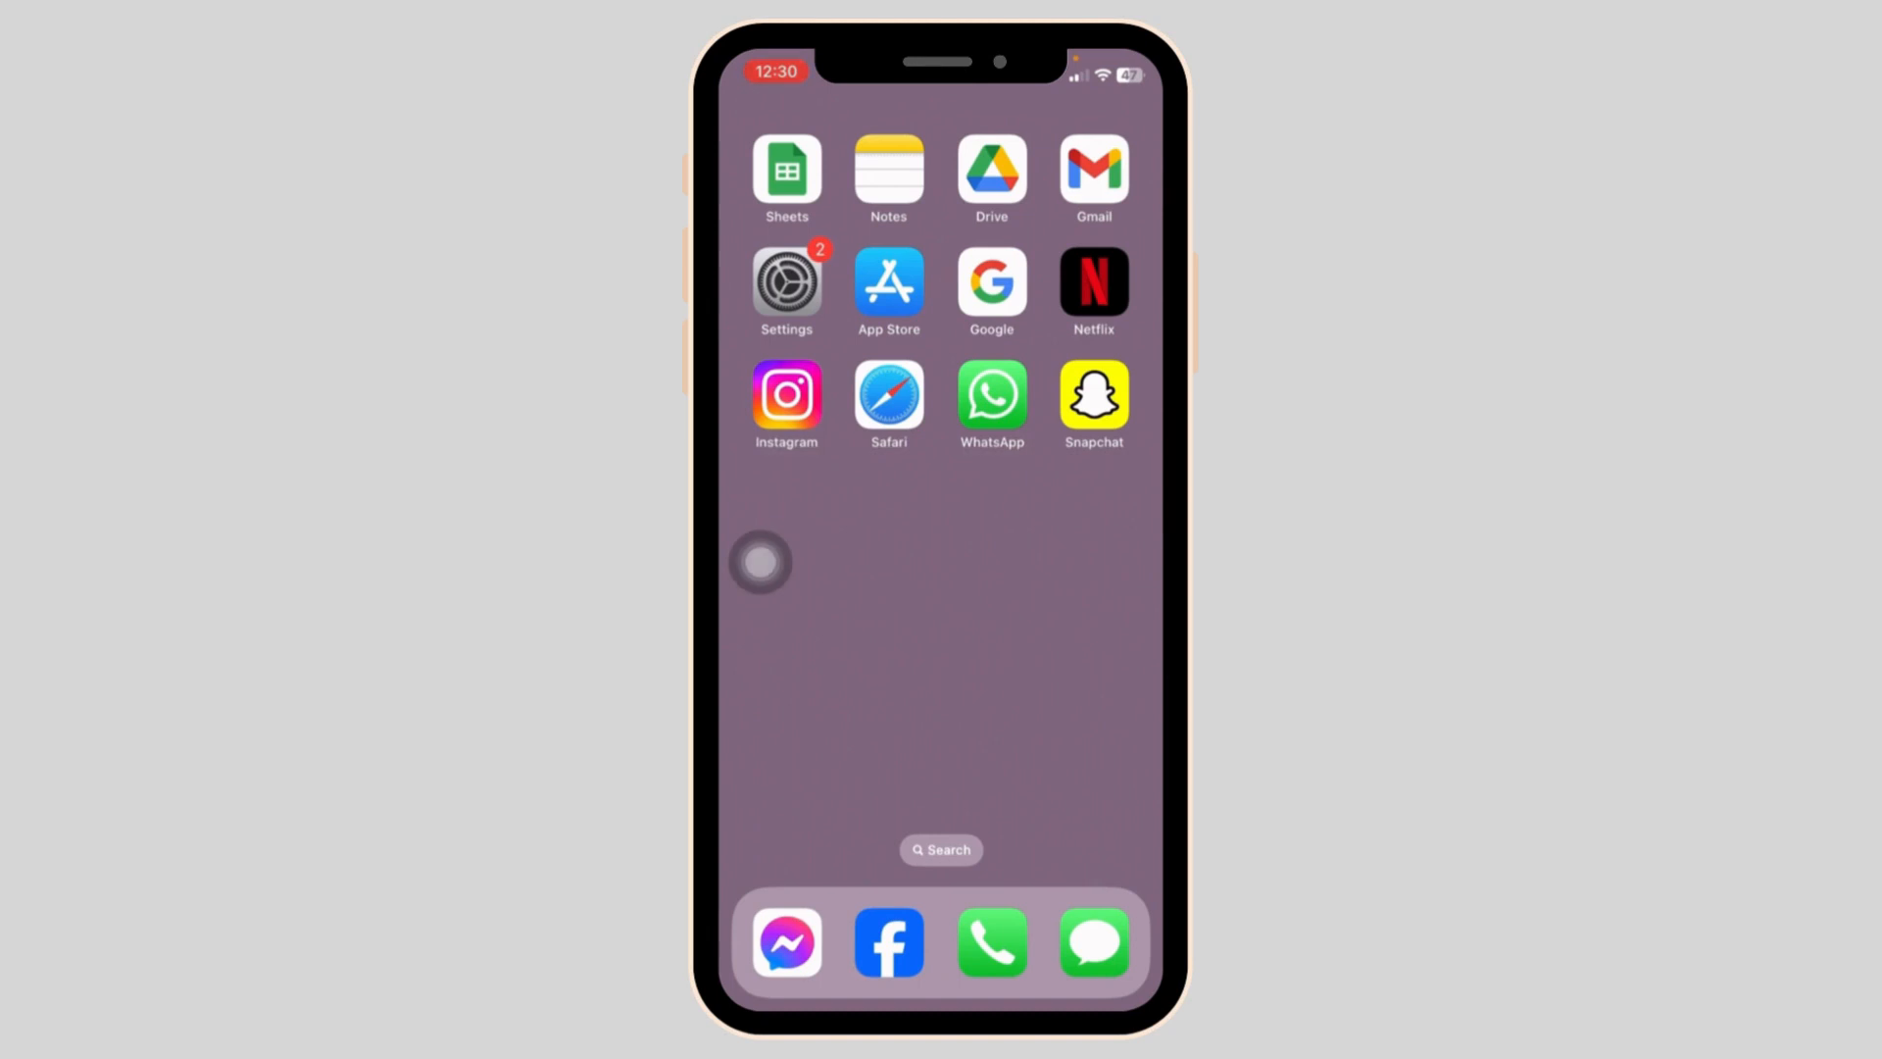
Step: Launch the Settings app from the Home Screen icon
left_click(786, 283)
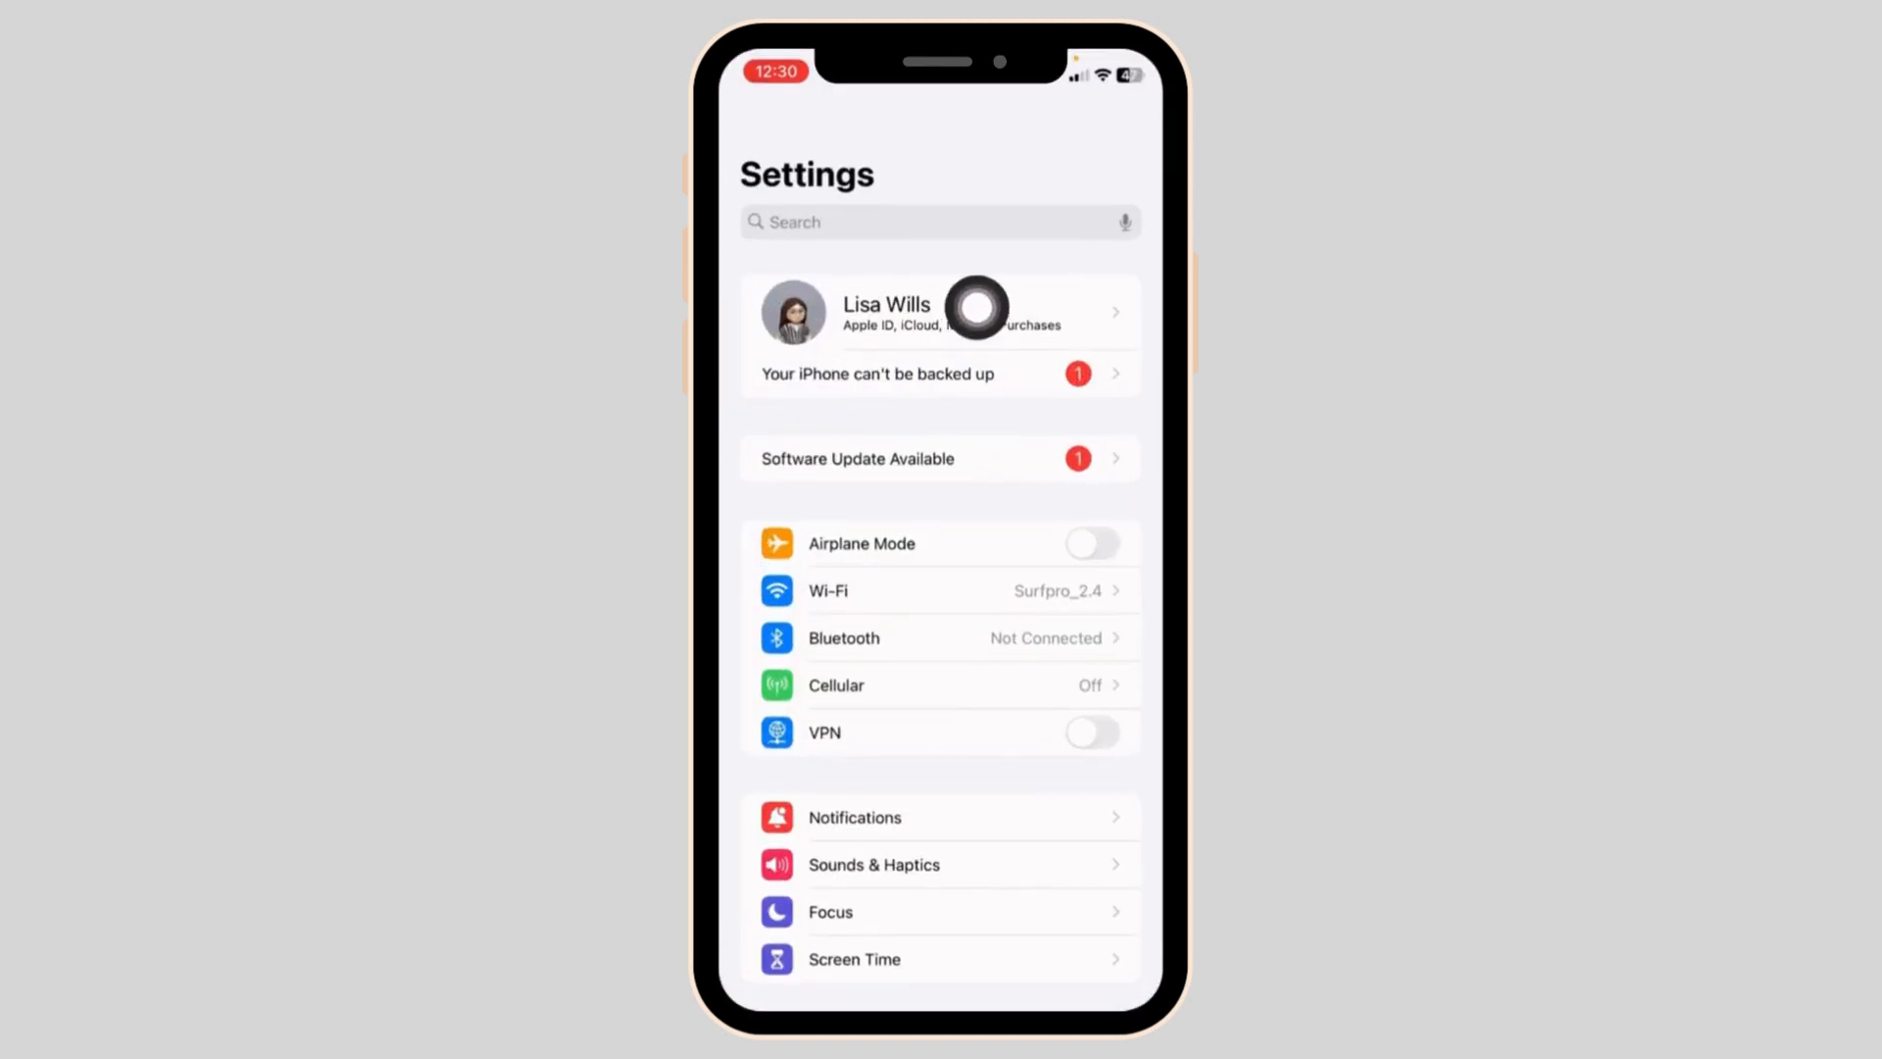
left_click(941, 311)
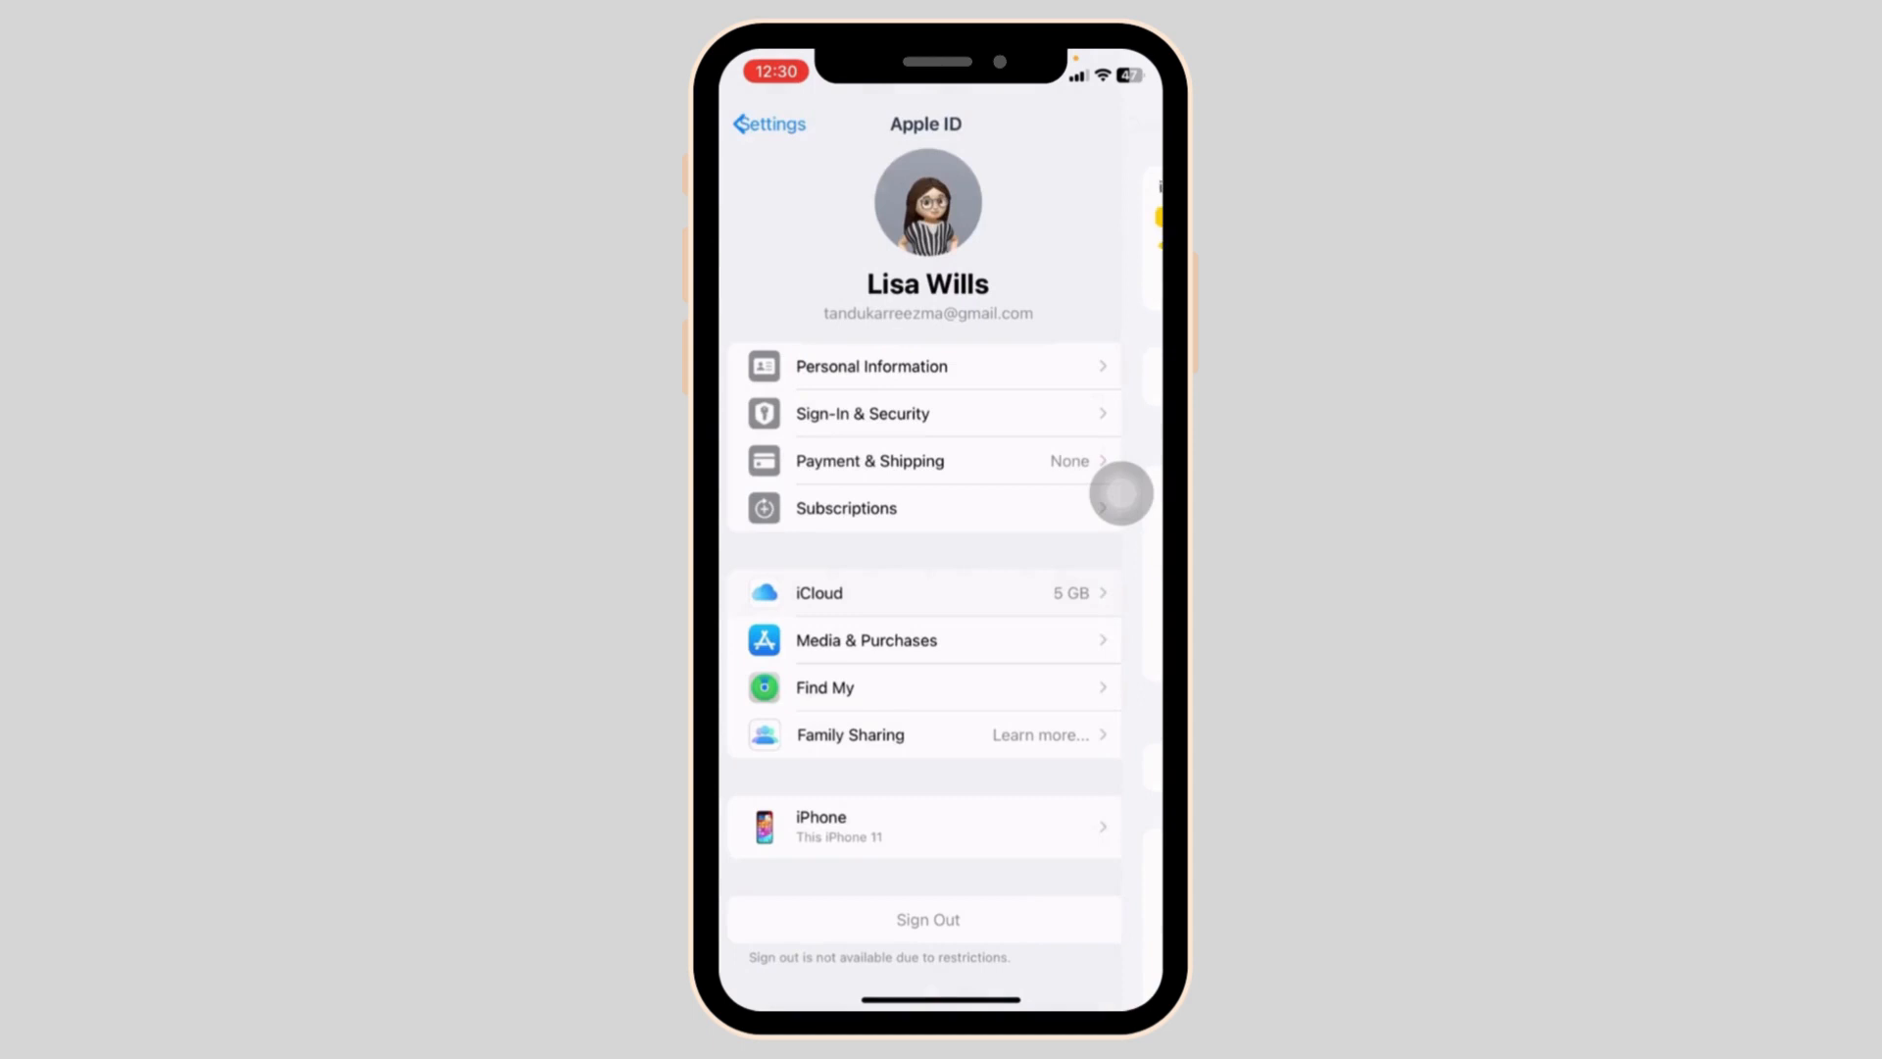
left_click(766, 124)
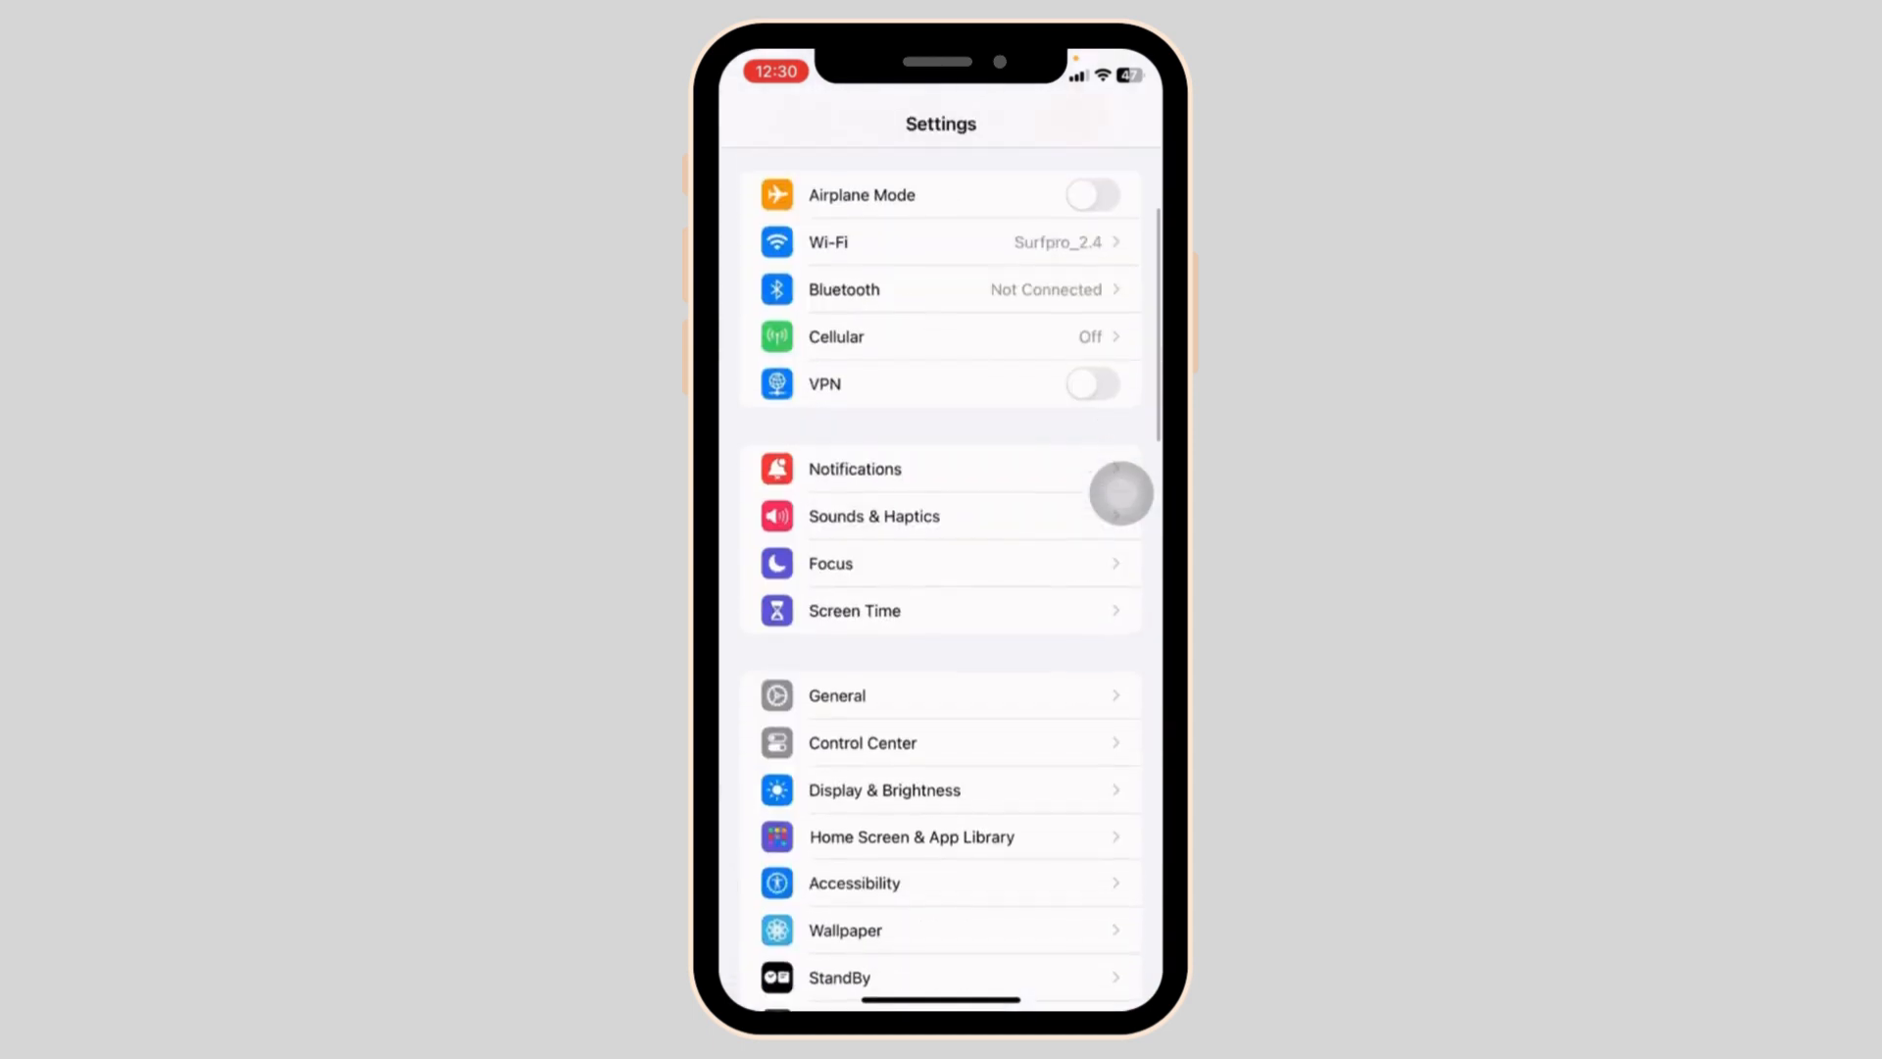
Step: Switch off Content & Privacy Restrictions under Screen Time
scroll("down", 3)
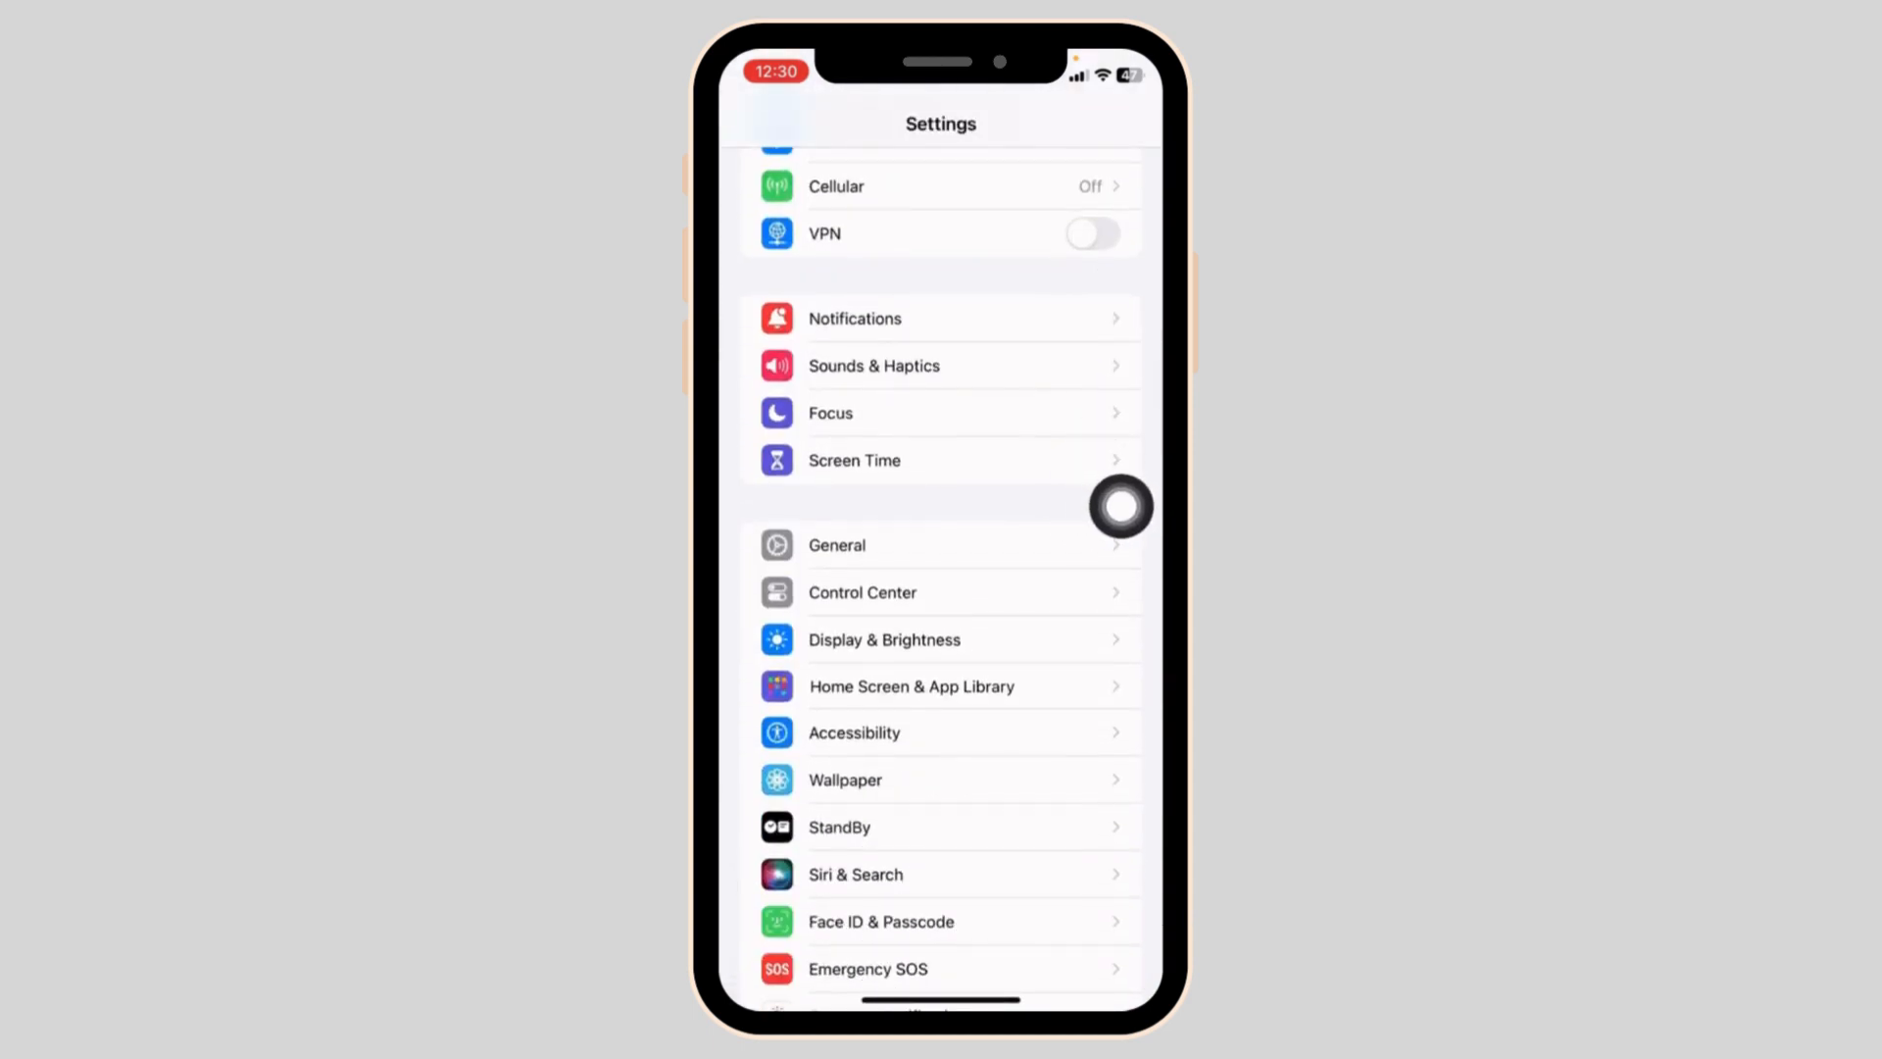
left_click(853, 459)
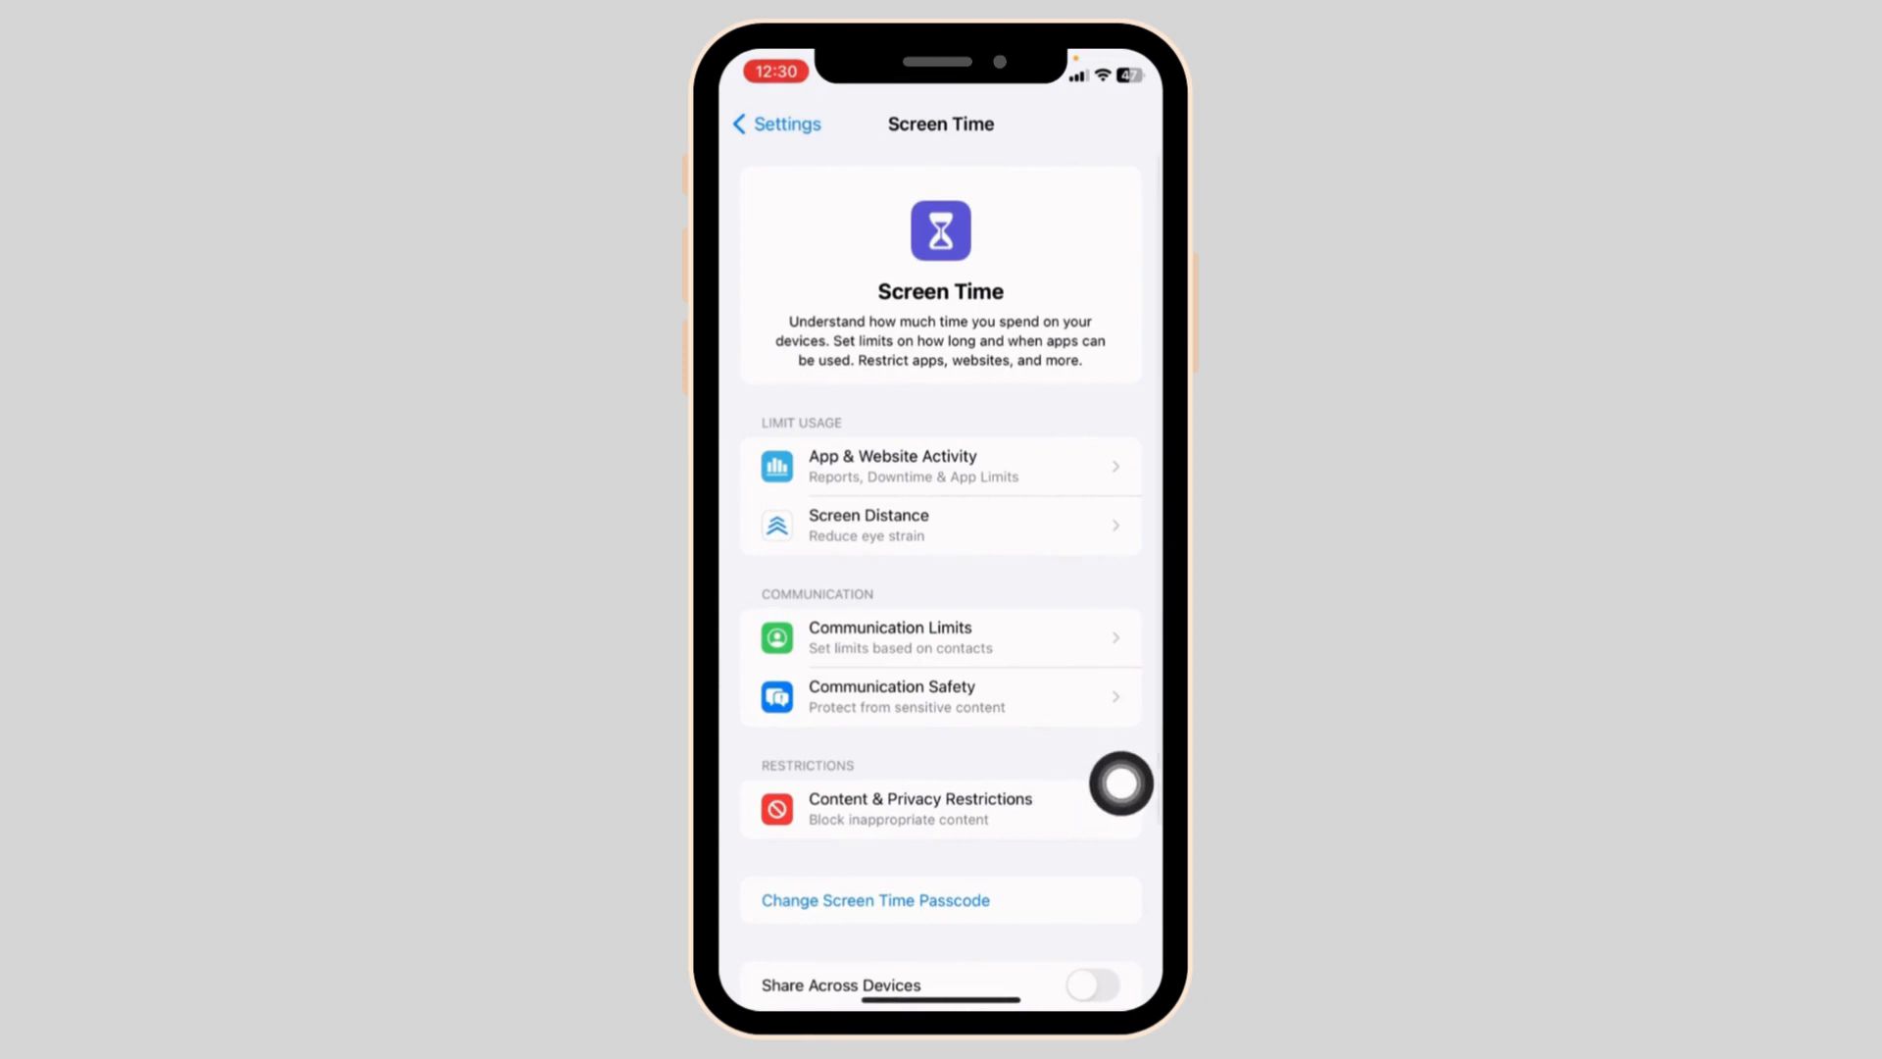
left_click(941, 809)
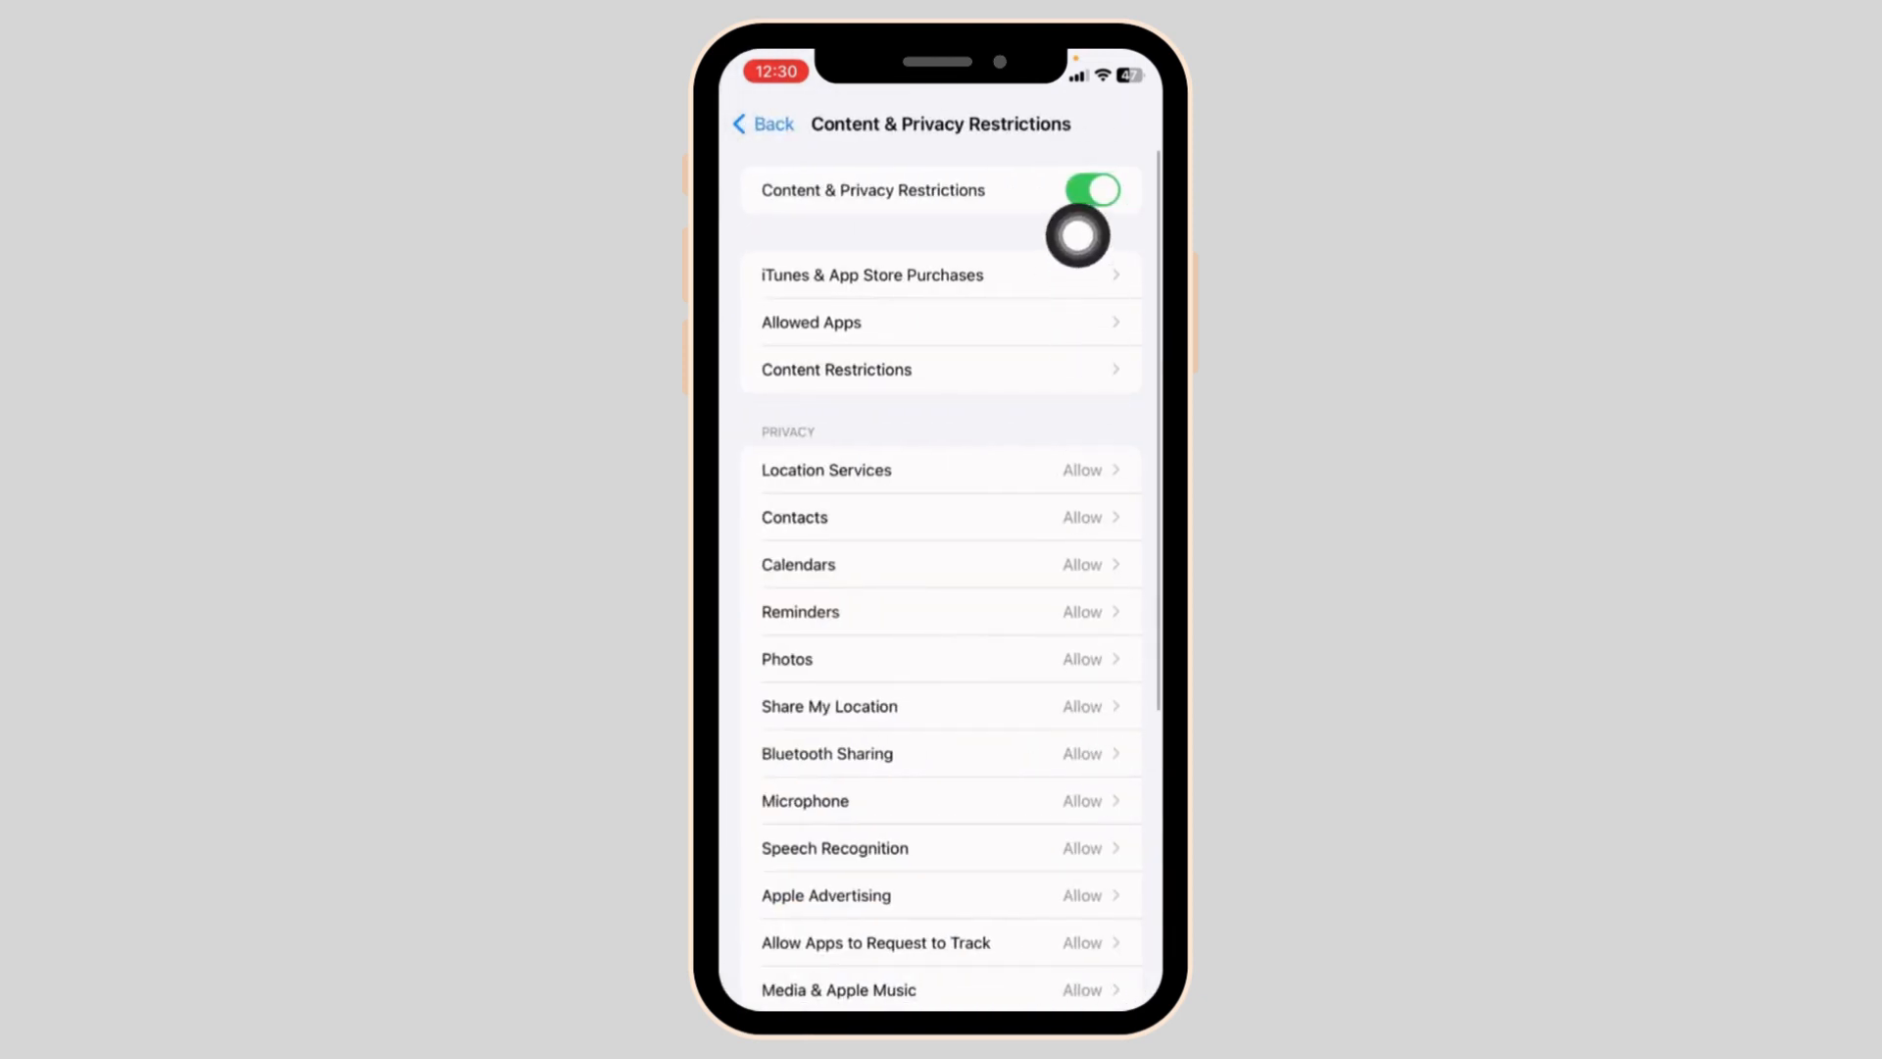
left_click(764, 123)
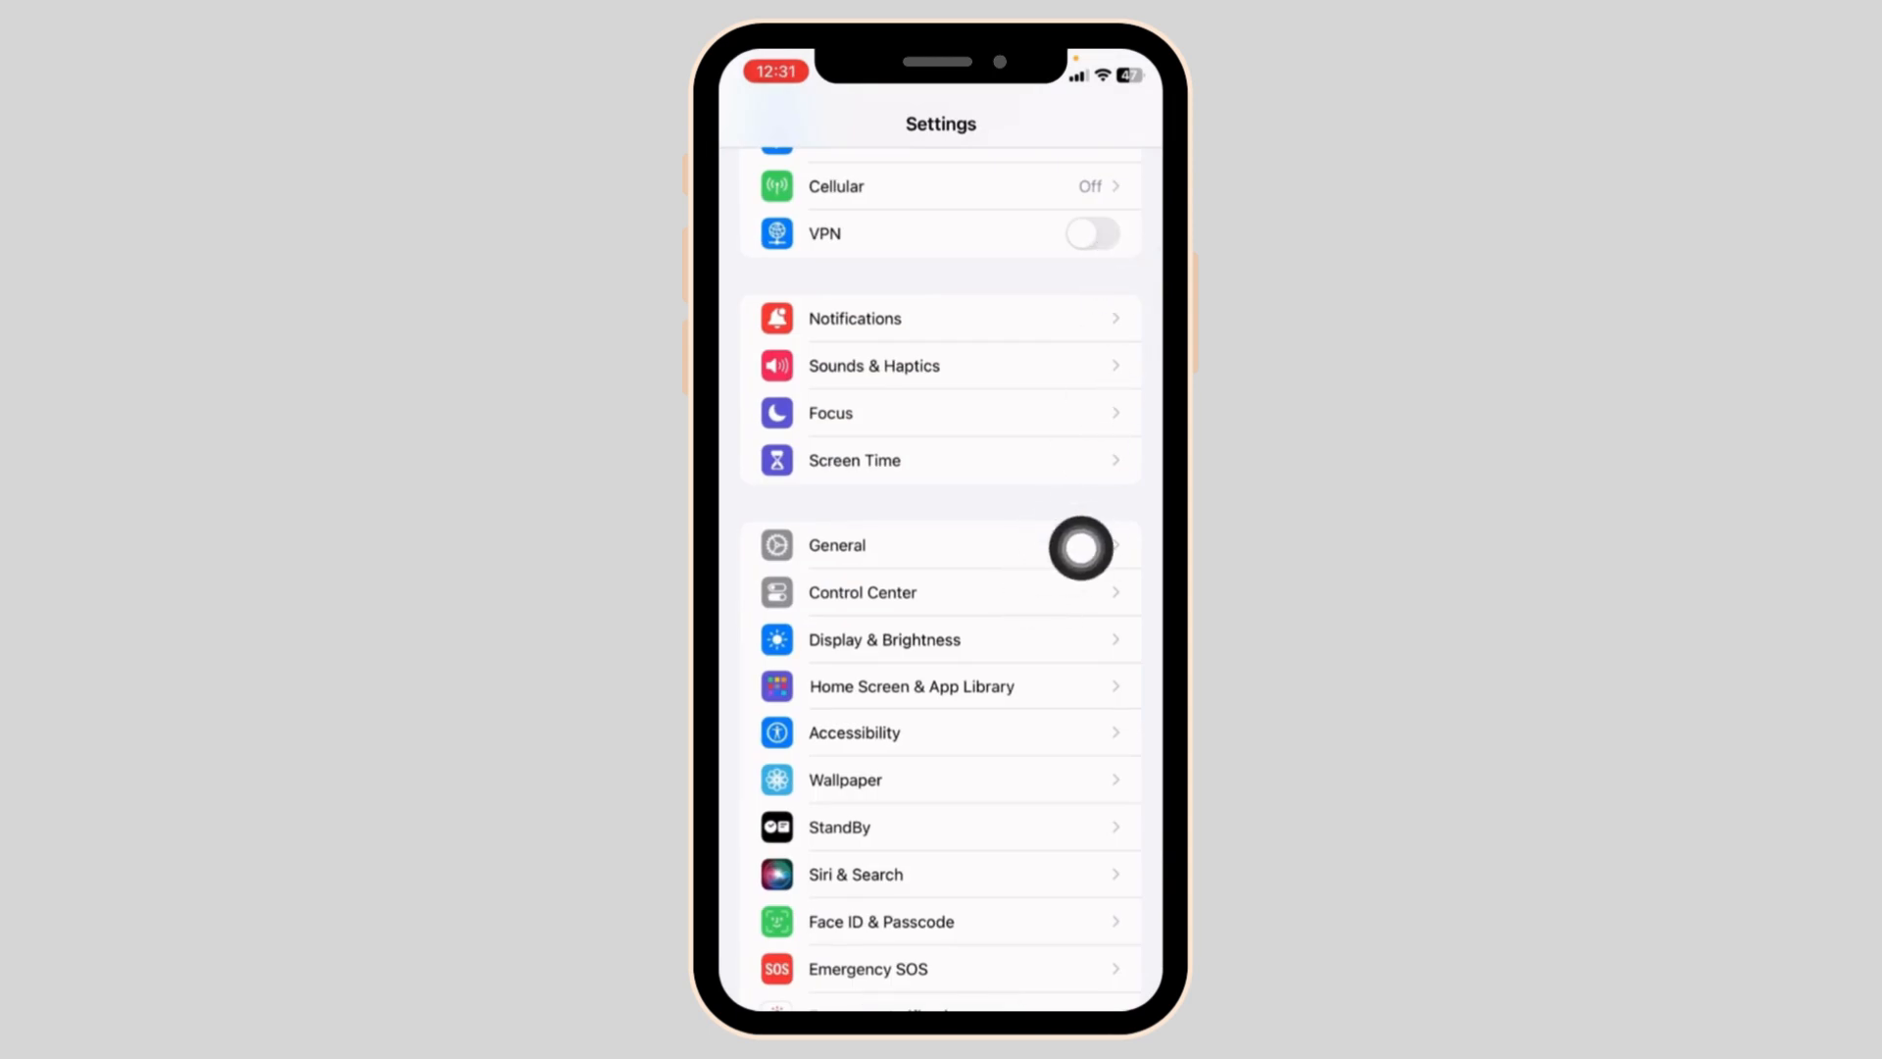
Step: Open General > Transfer or Reset iPhone and bring up the Reset choices
left_click(836, 545)
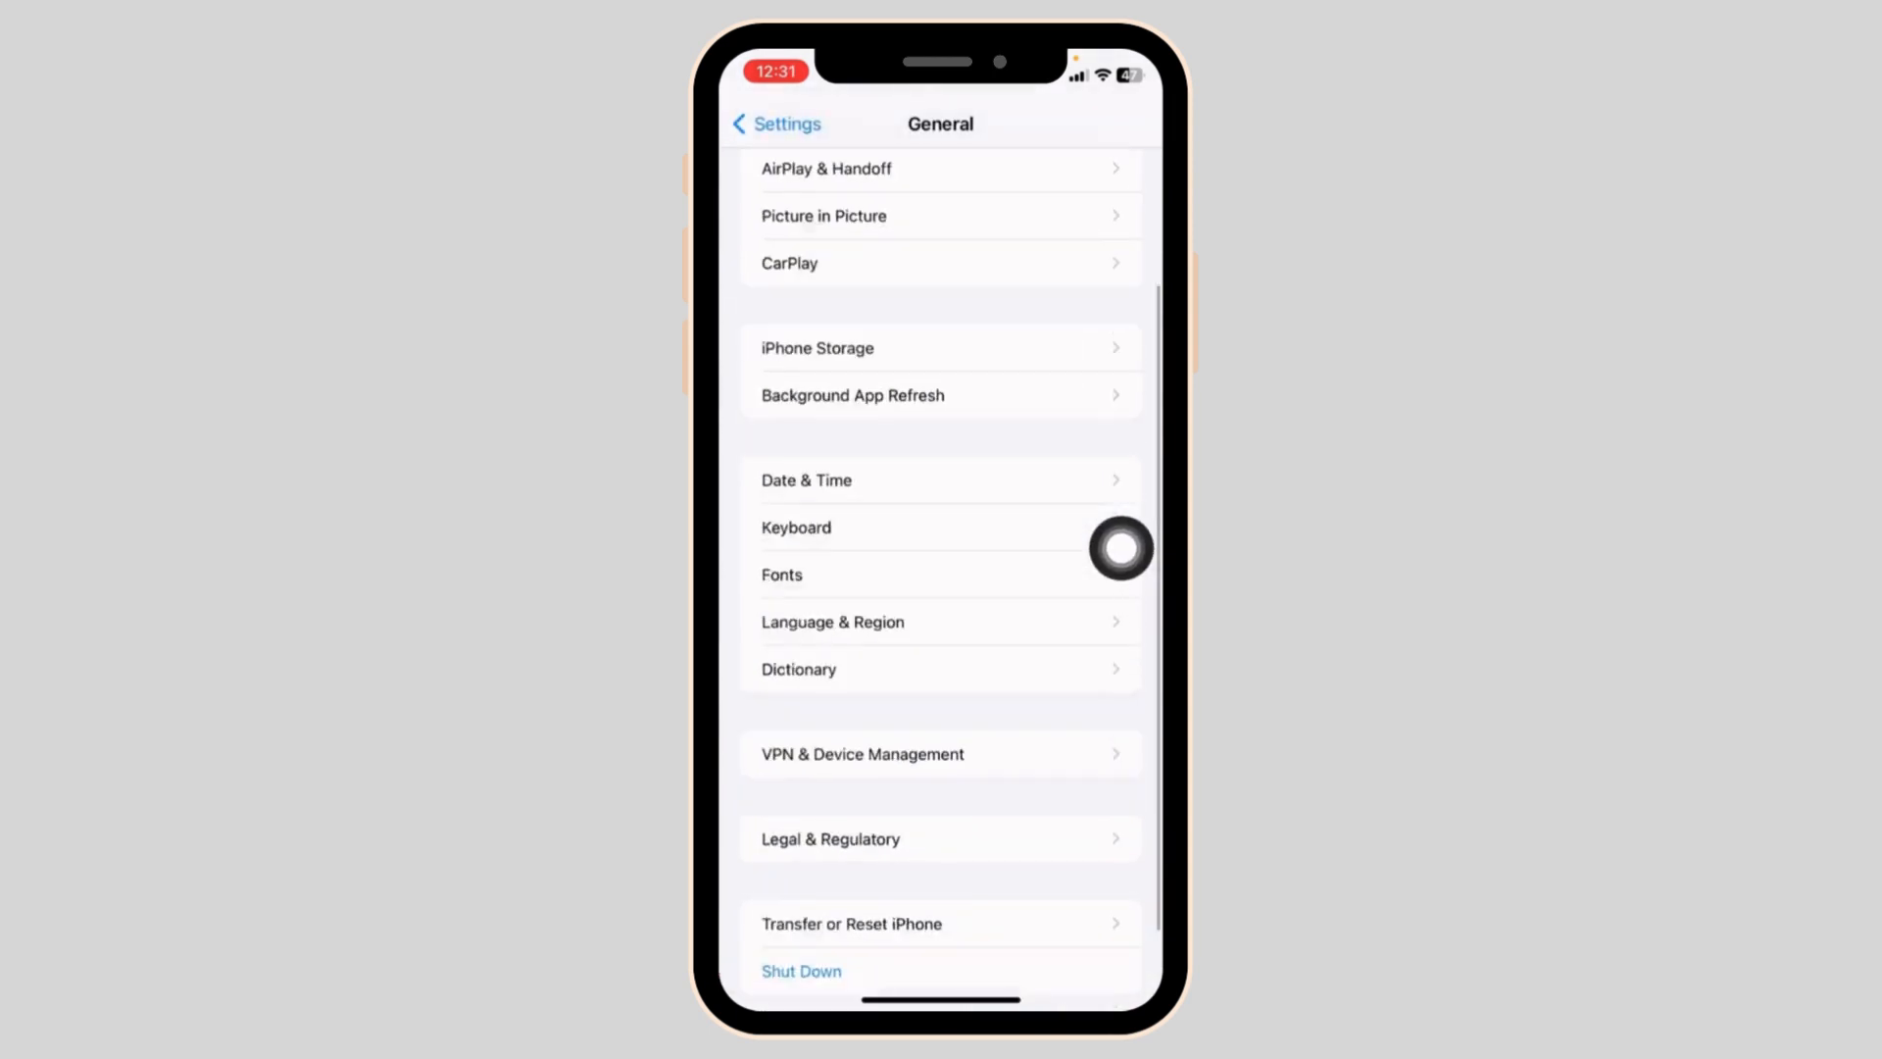
scroll("down", 3)
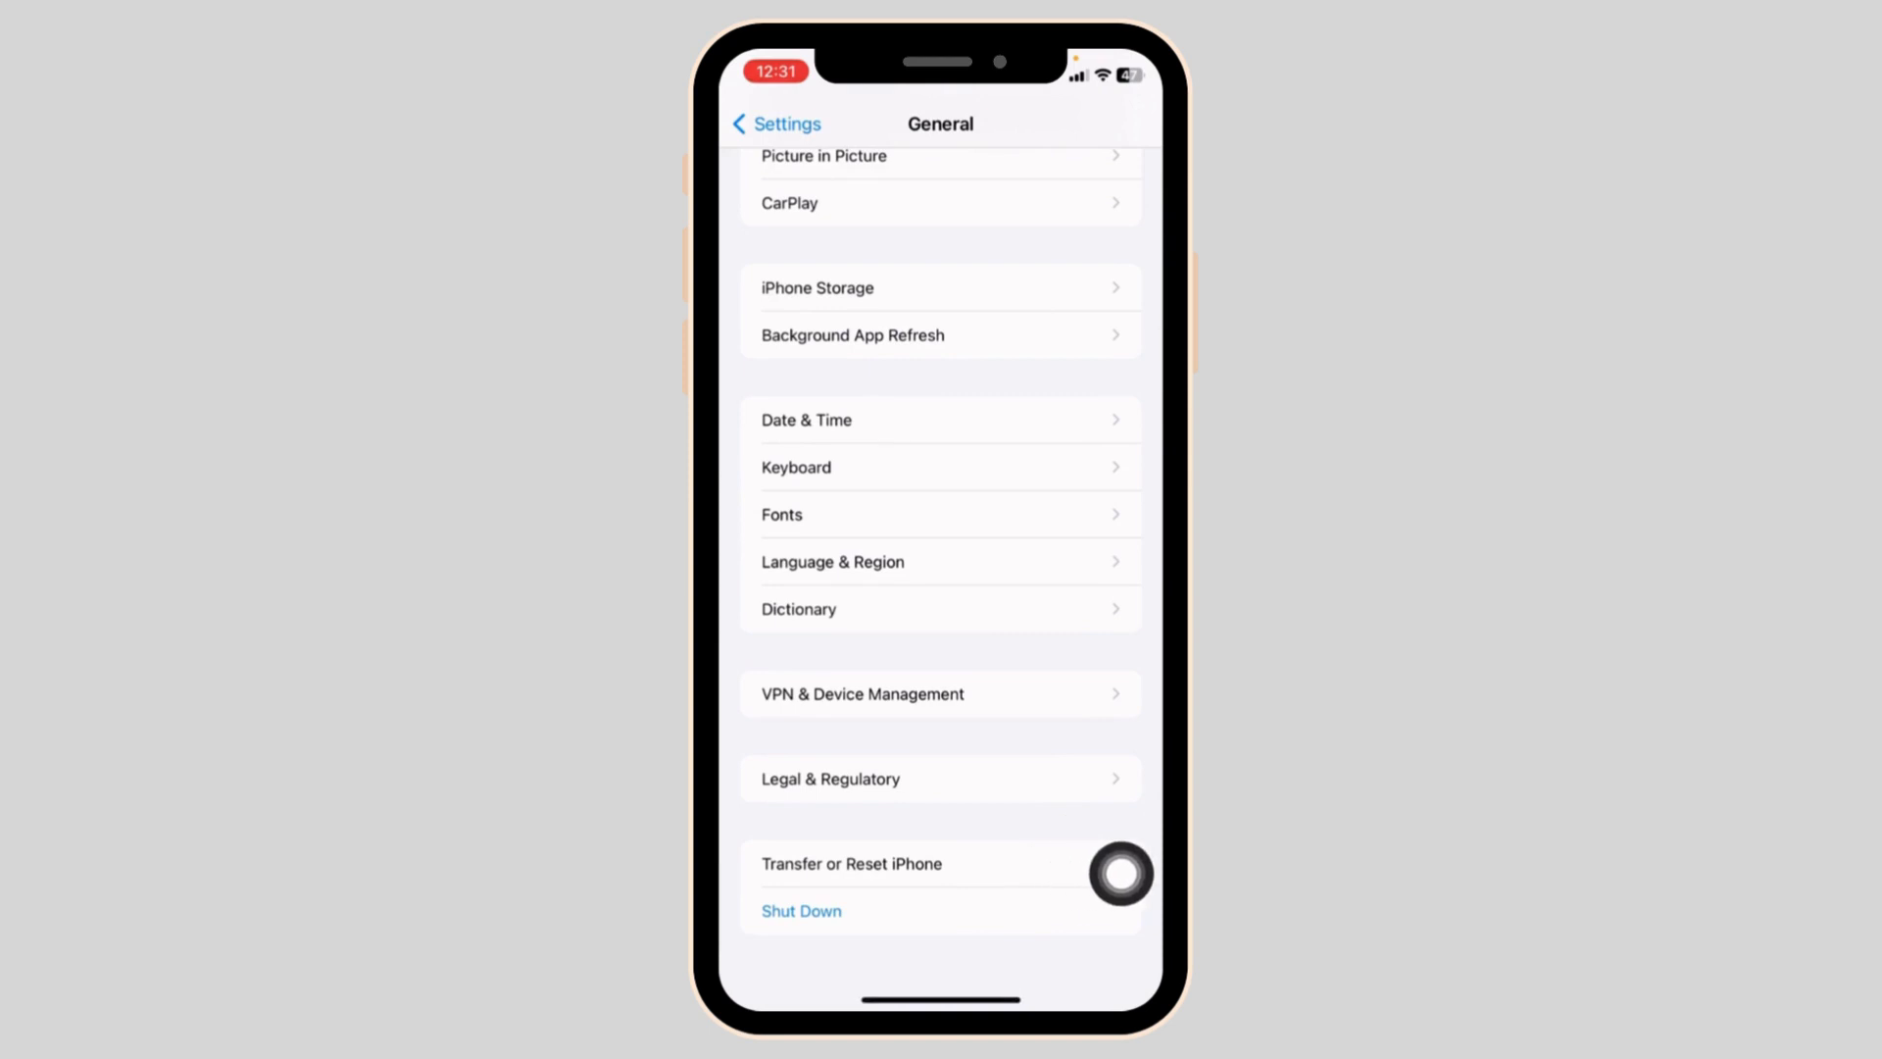
left_click(851, 862)
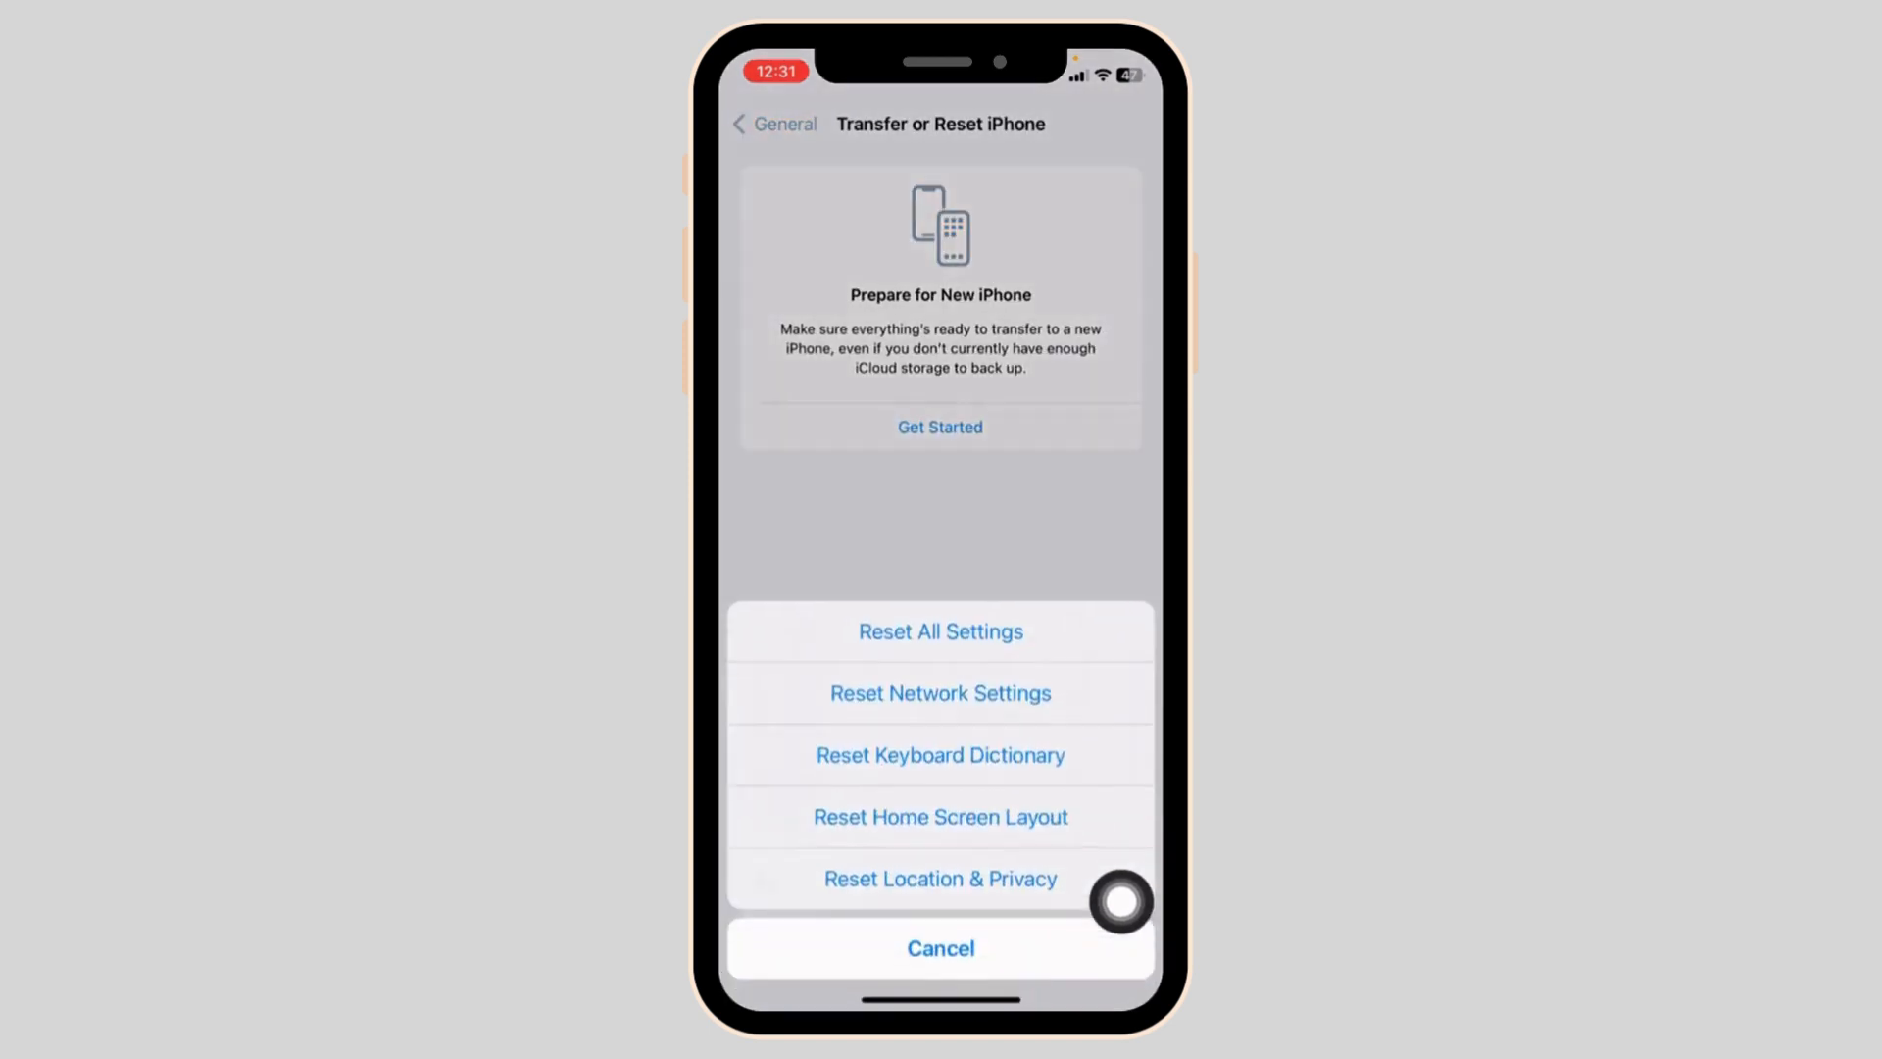
left_click(940, 947)
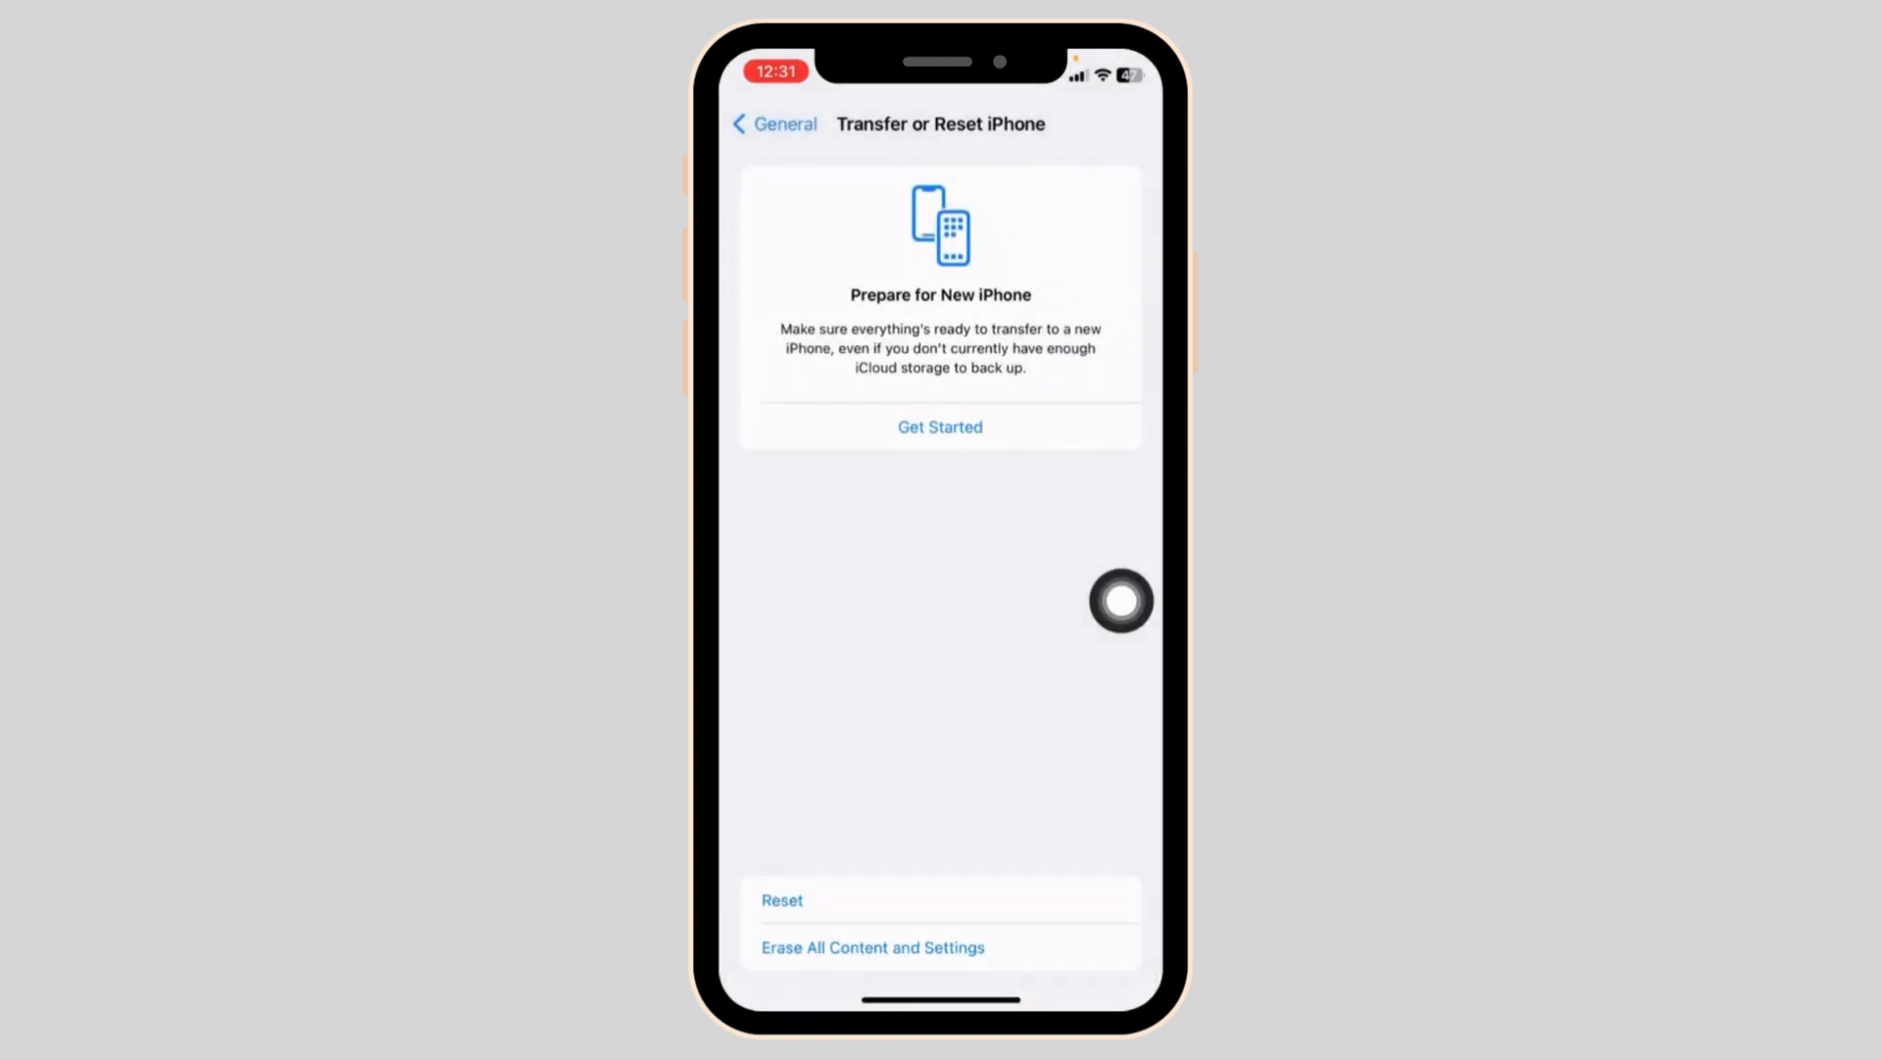
left_click(872, 947)
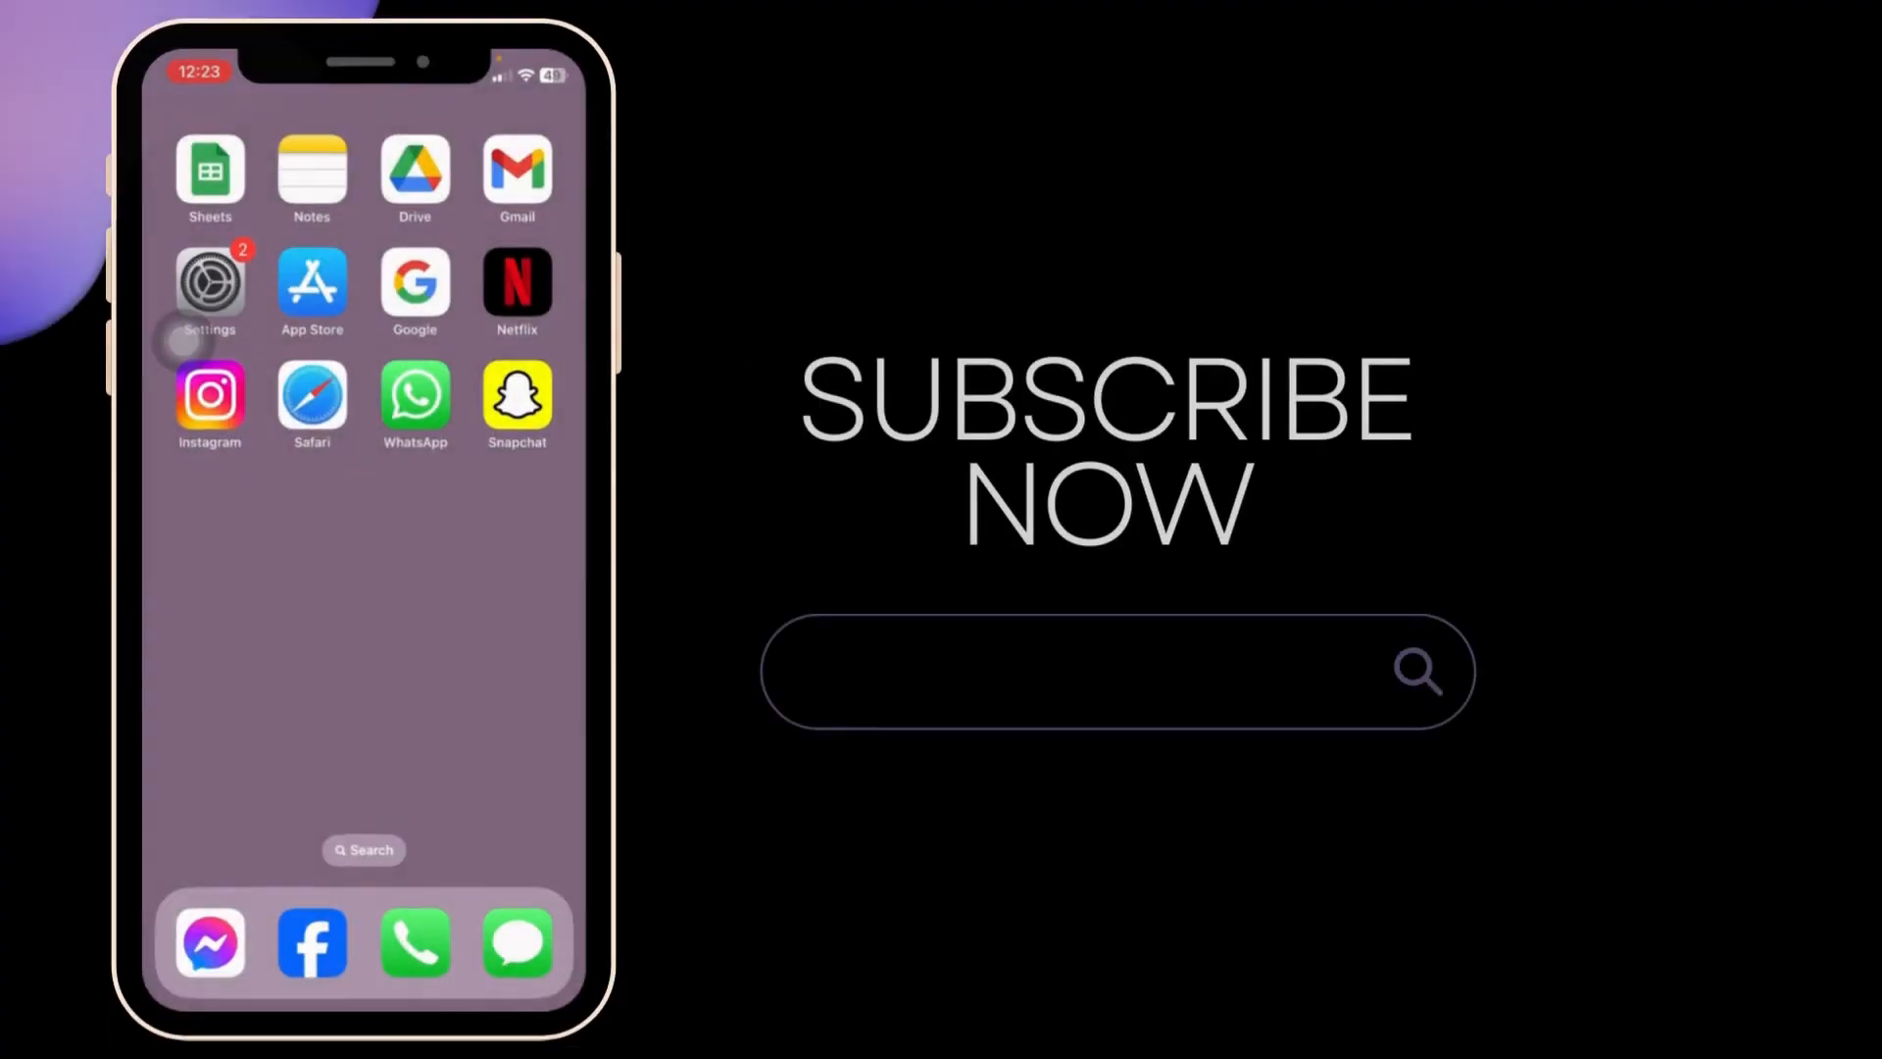
Step: Leave Settings for the Home Screen as the PurpleCircuit outro appears
type("PurpleCircuit")
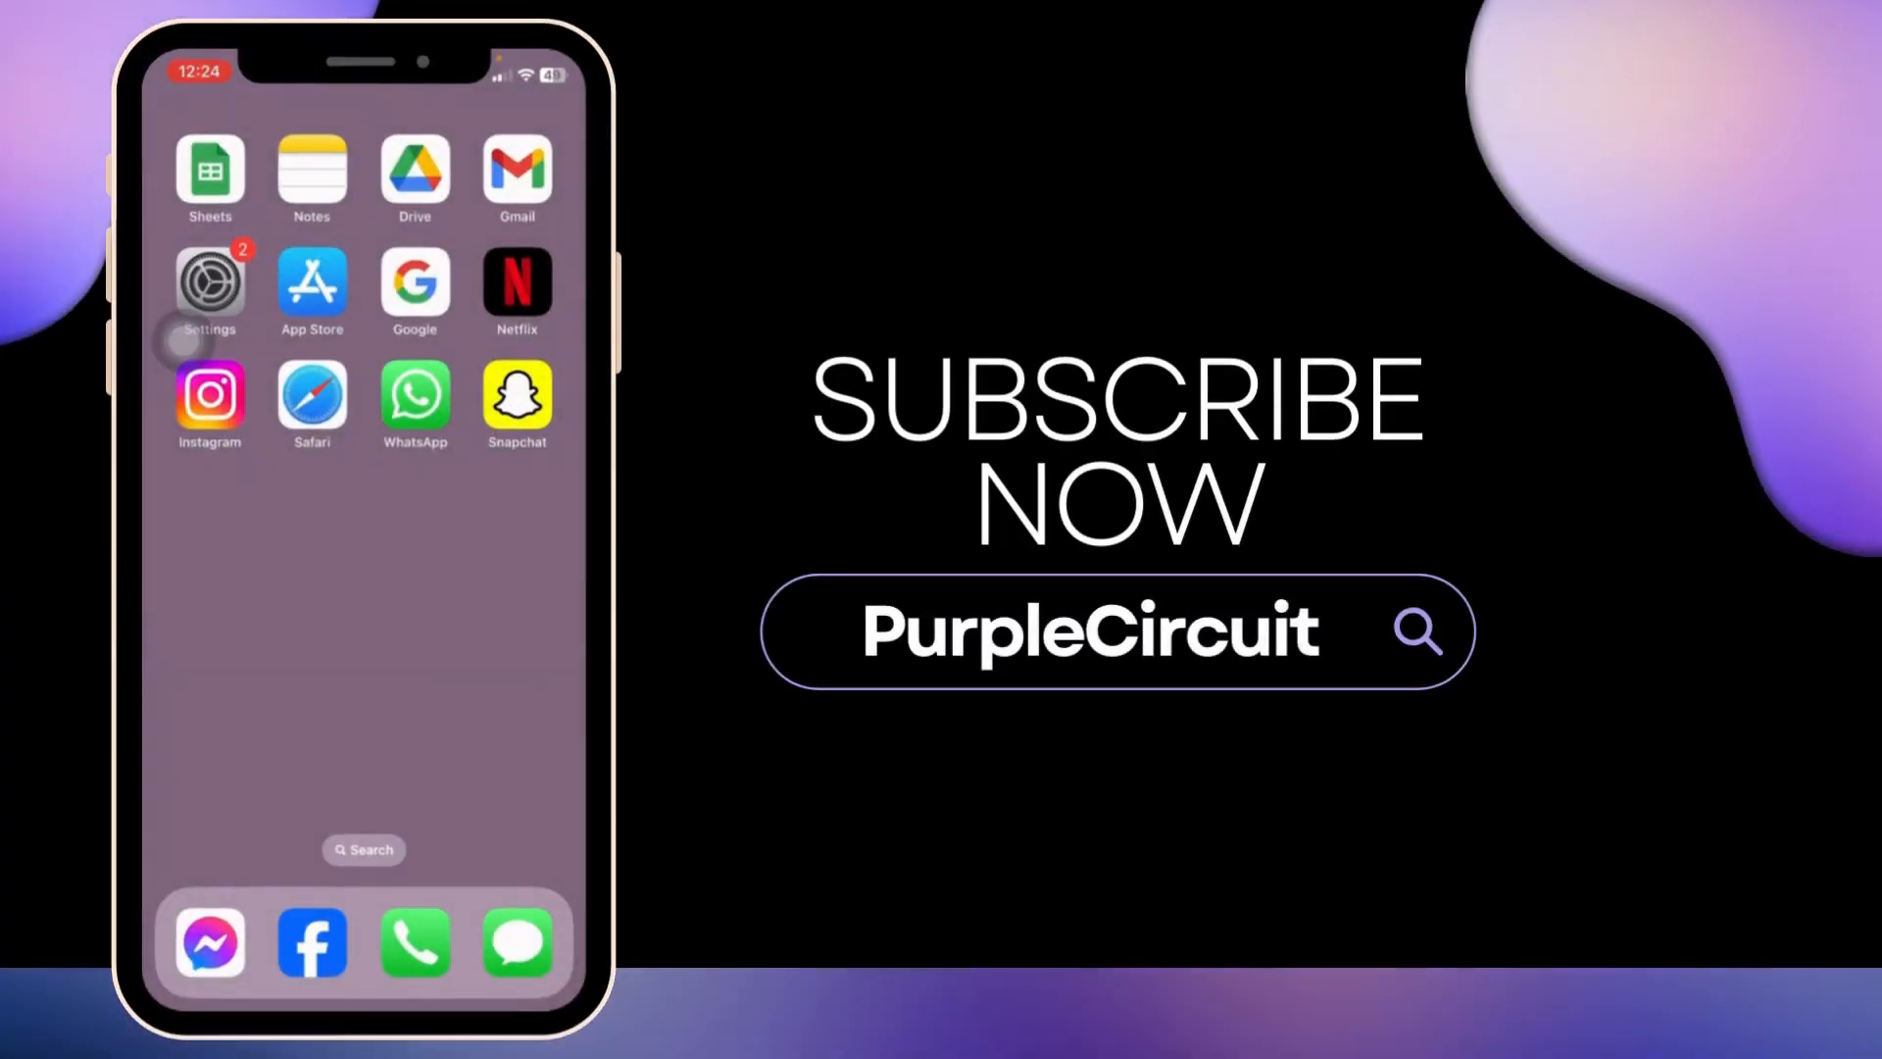